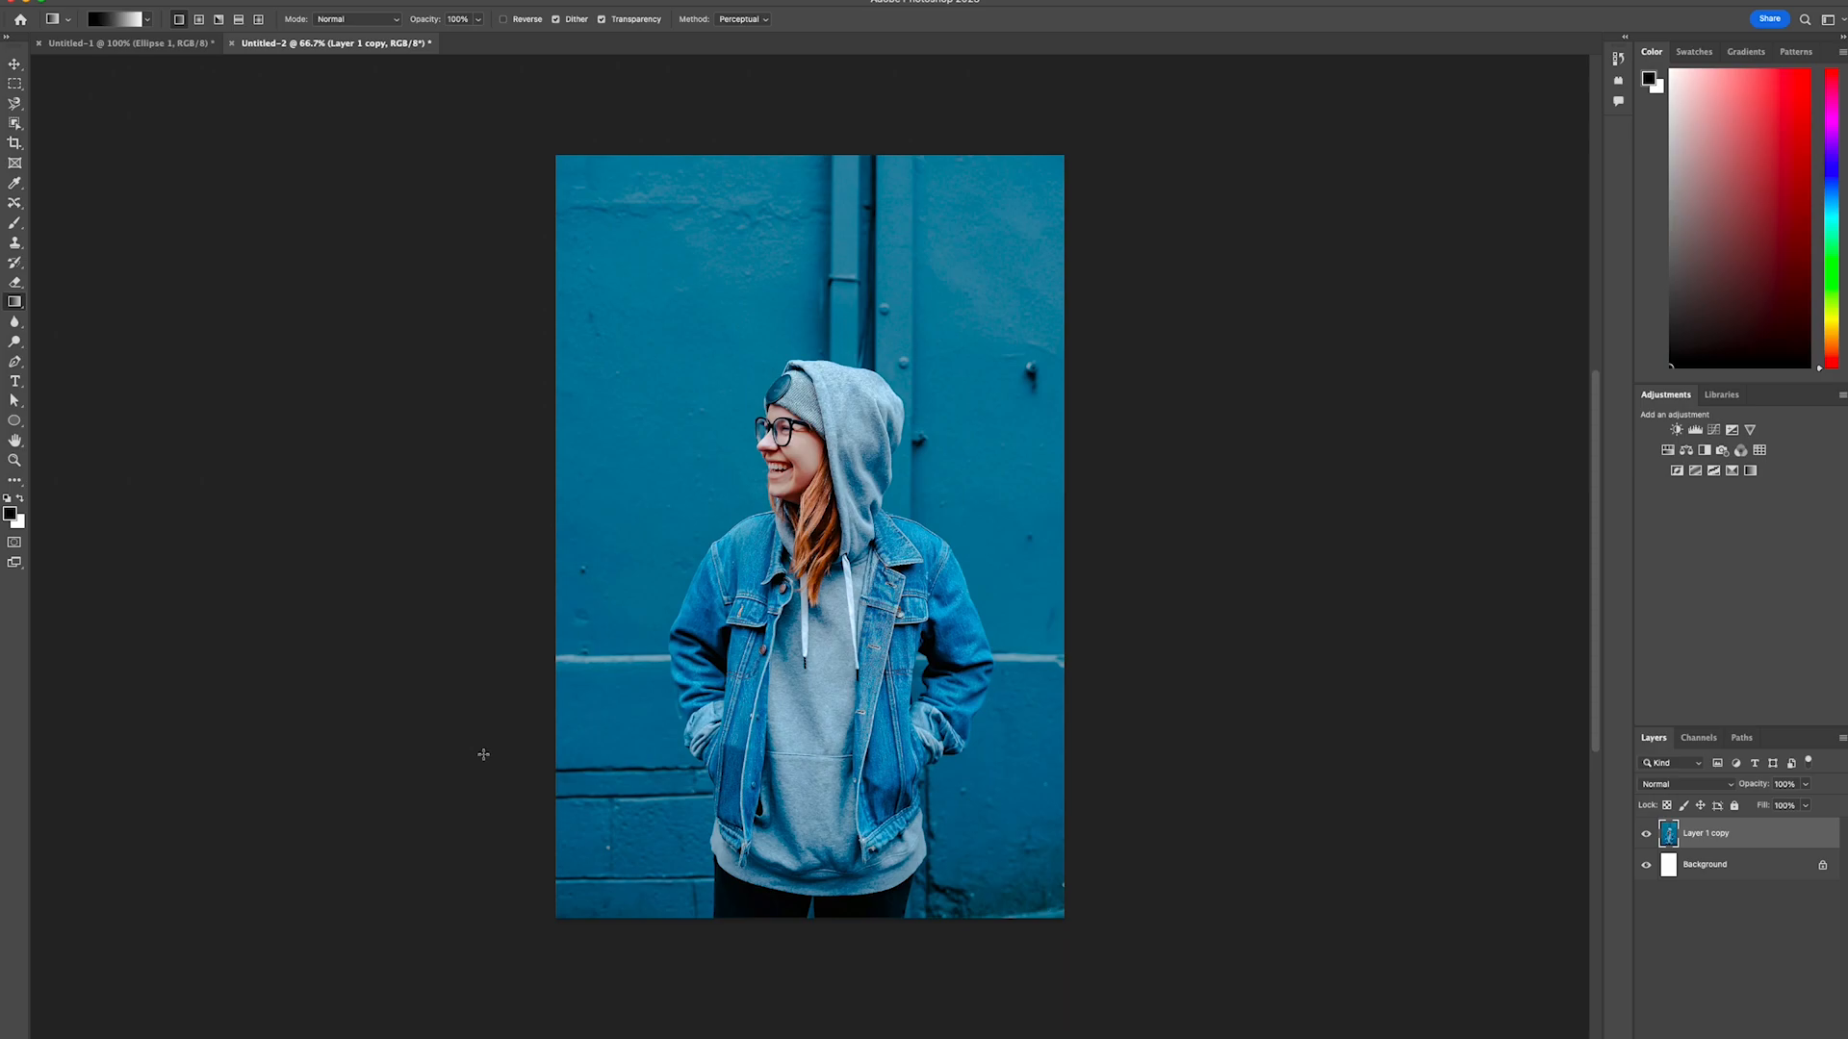
mouse_move(589, 784)
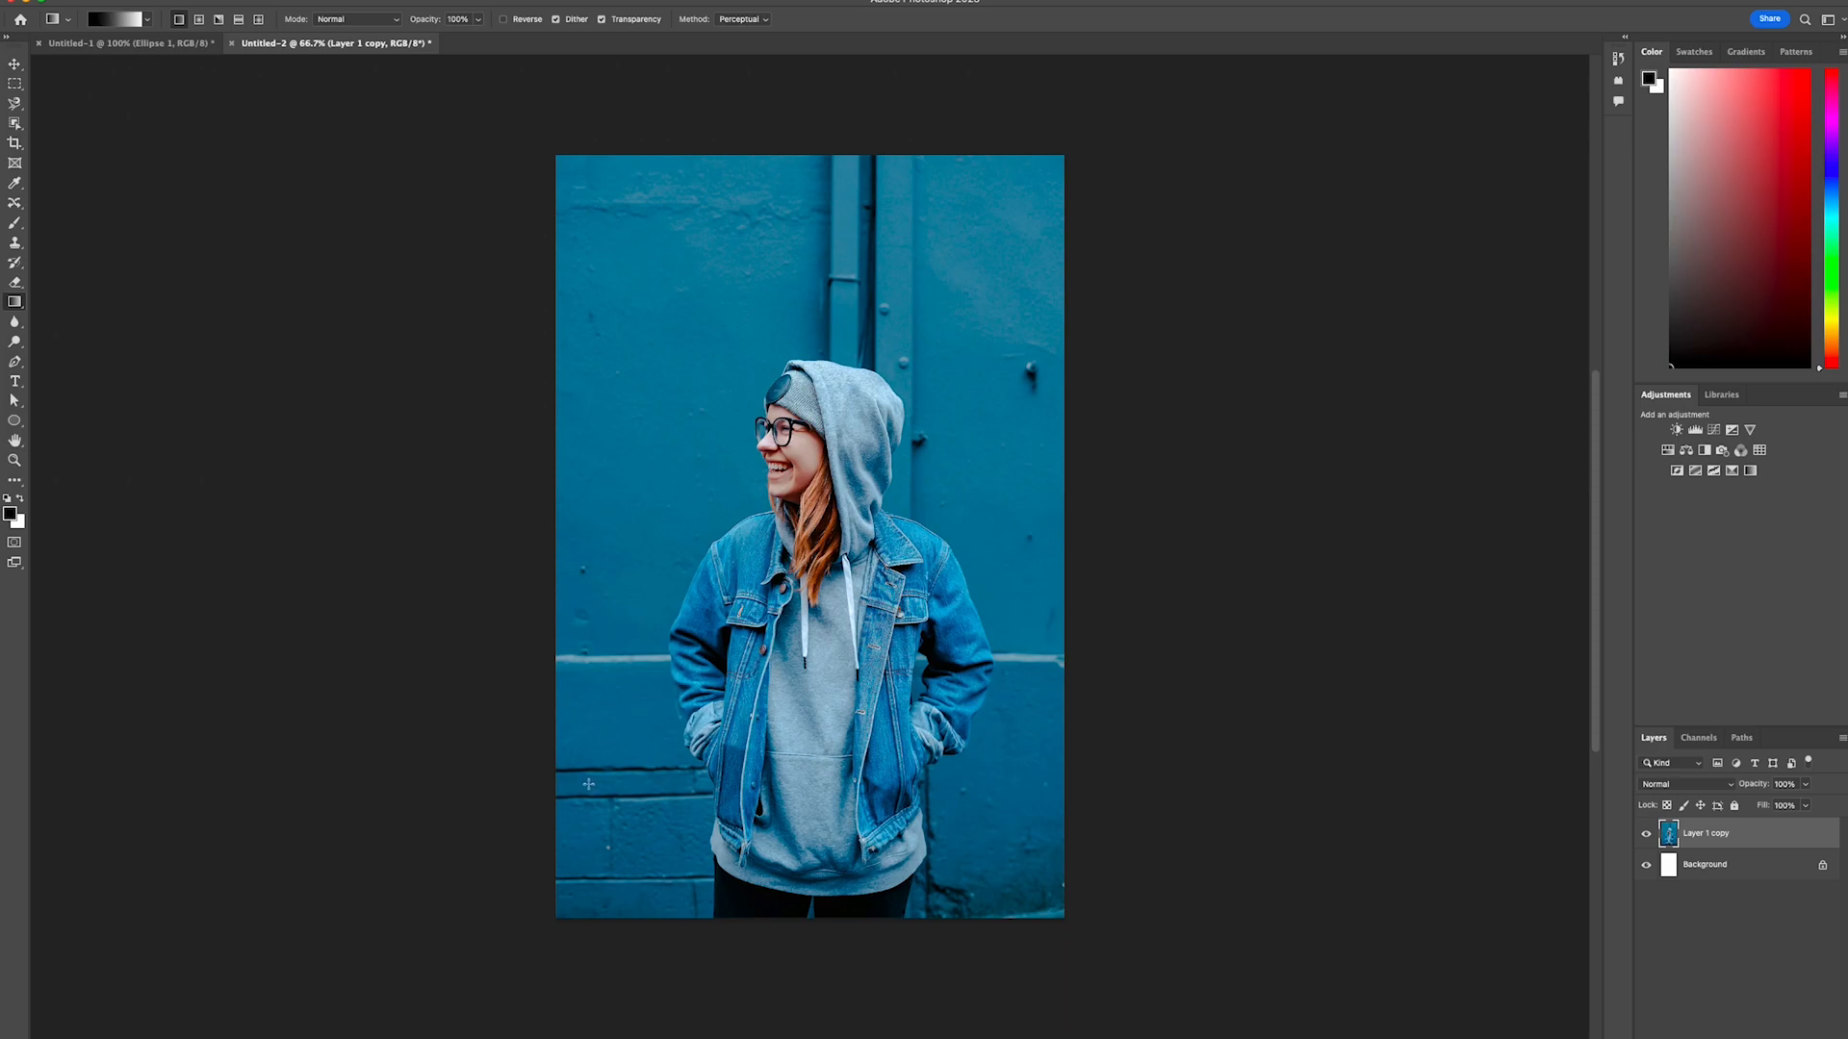
mouse_move(1053, 985)
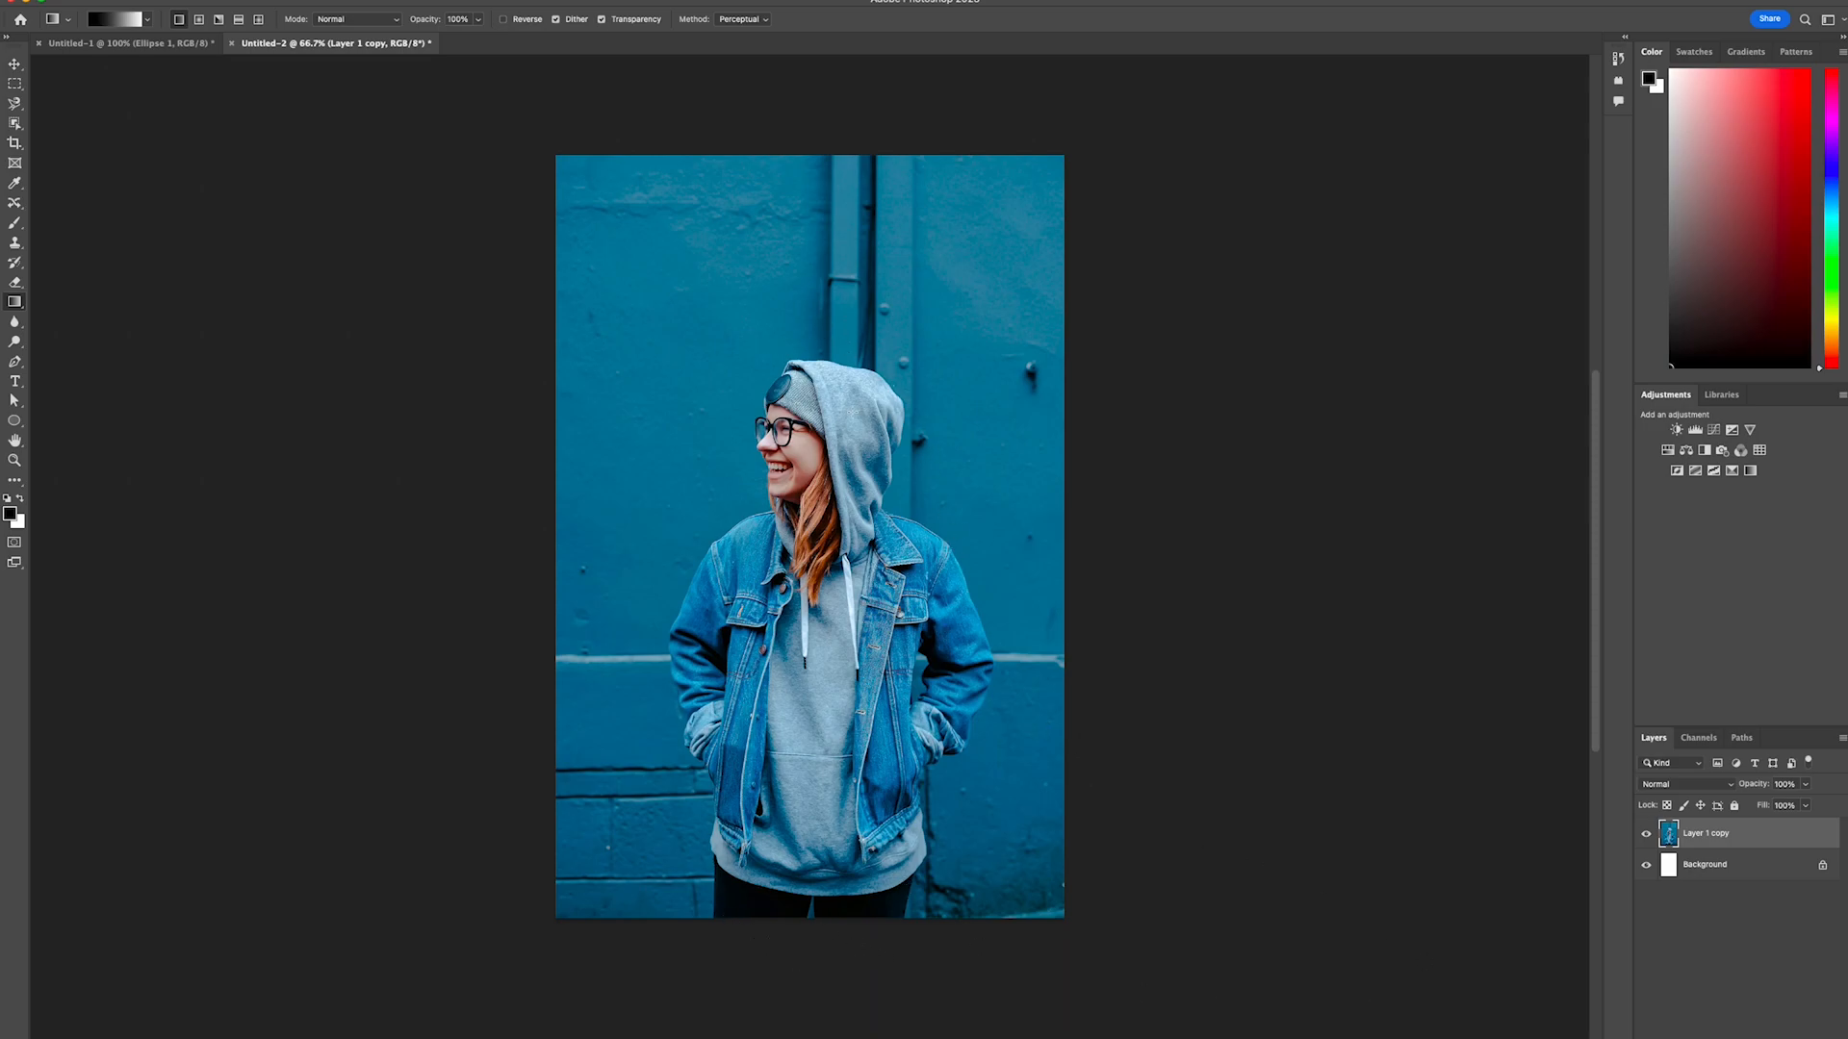
- Duplicate Layer 1 copy as Layer 1 copy 2 and select the woman with Select Subject
click(15, 123)
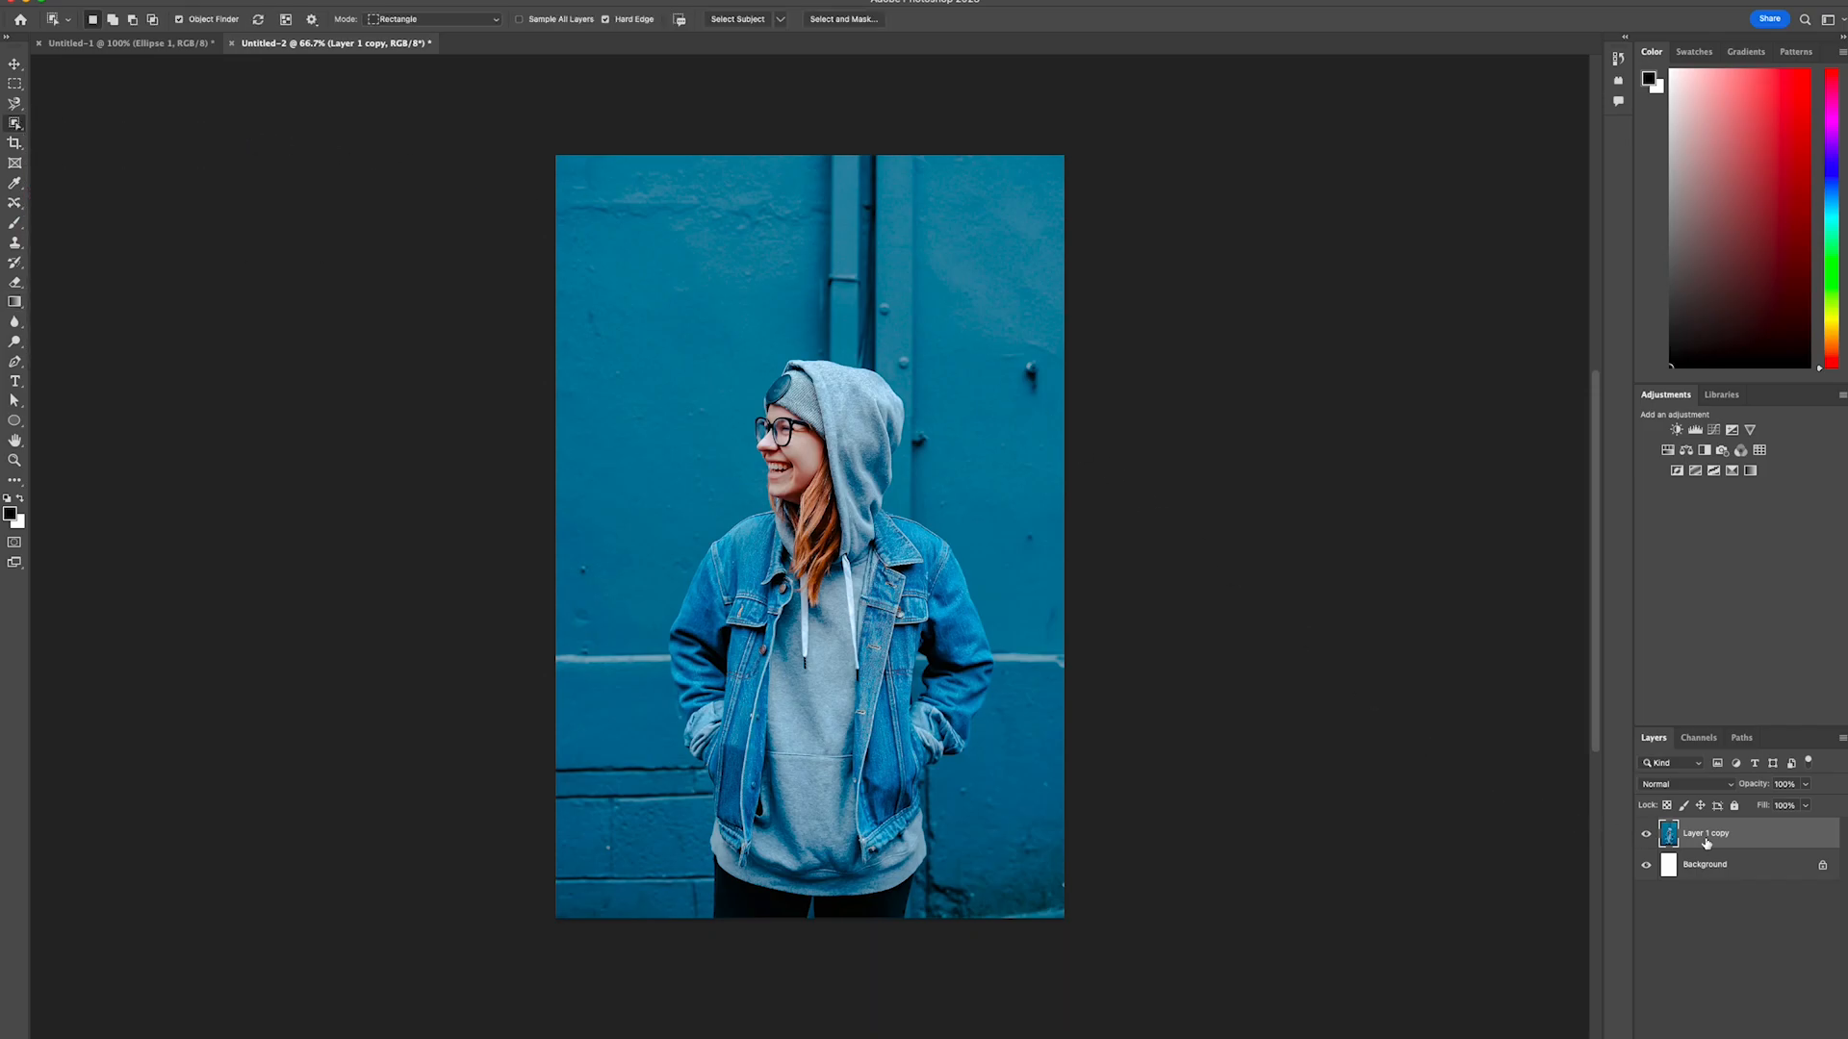
right_click(1705, 834)
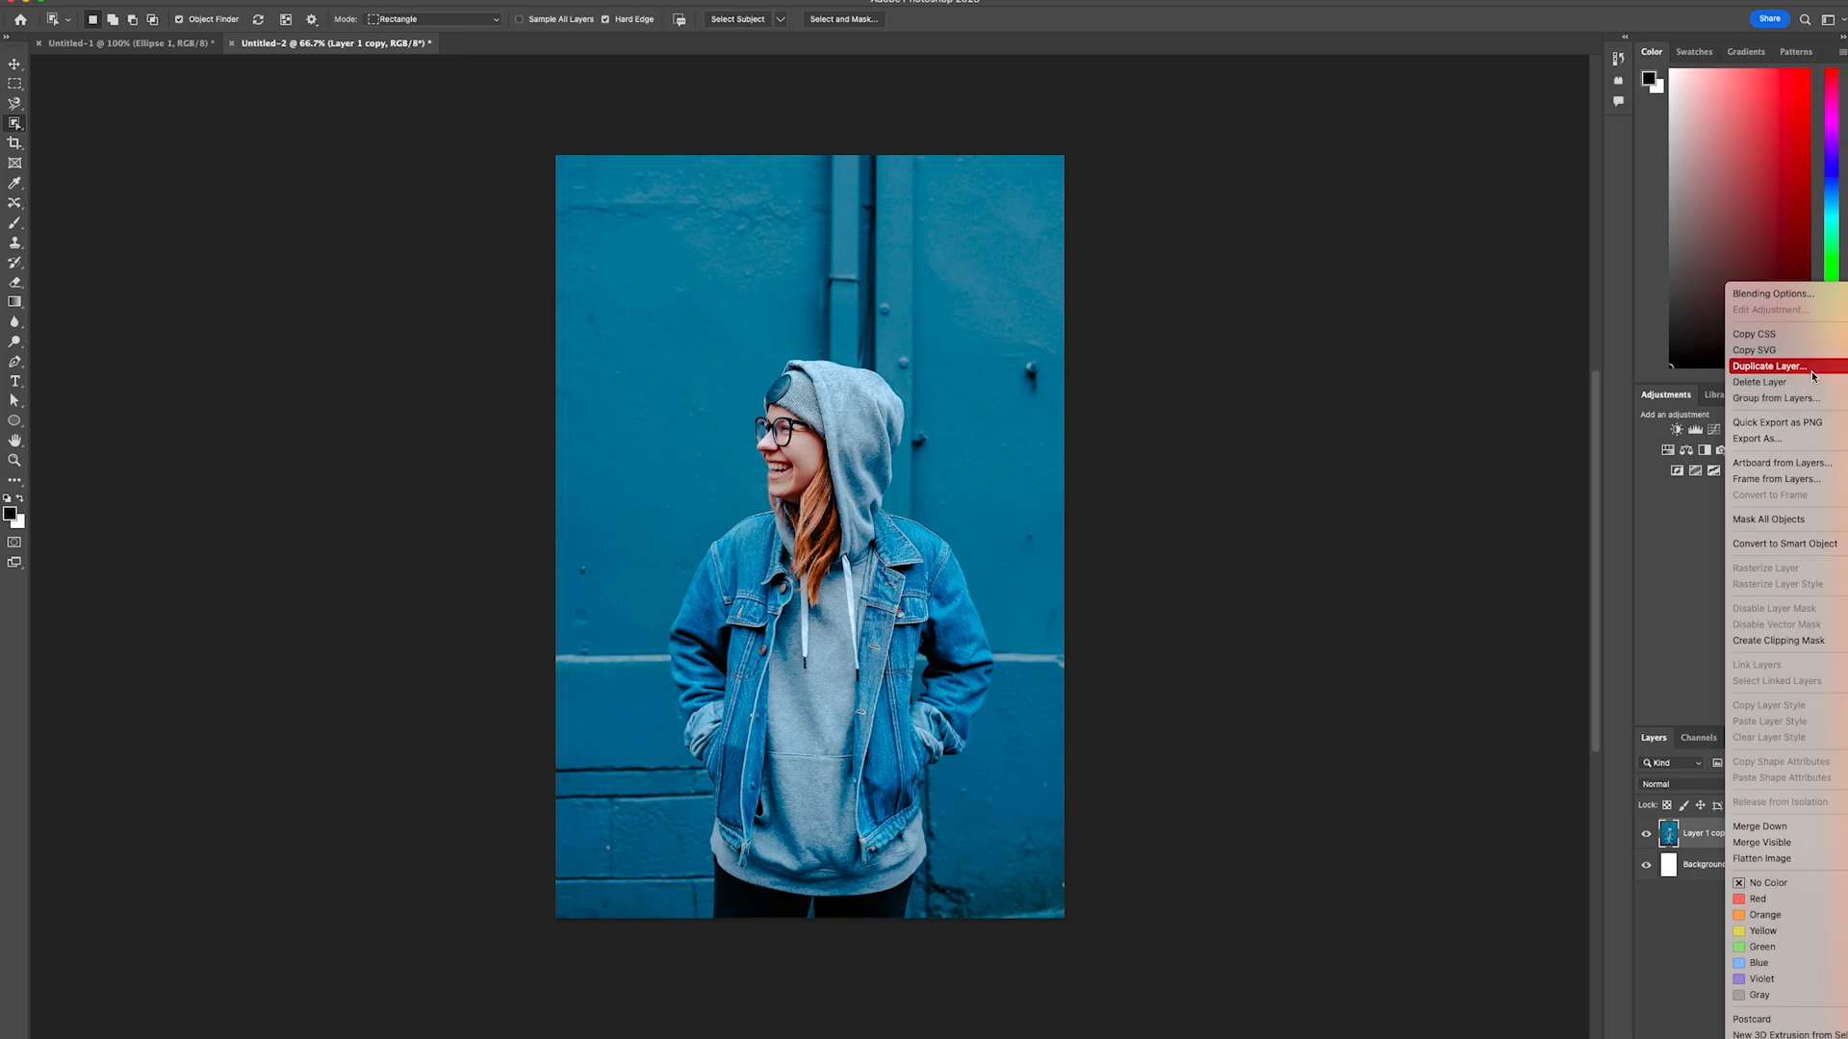
click(1769, 366)
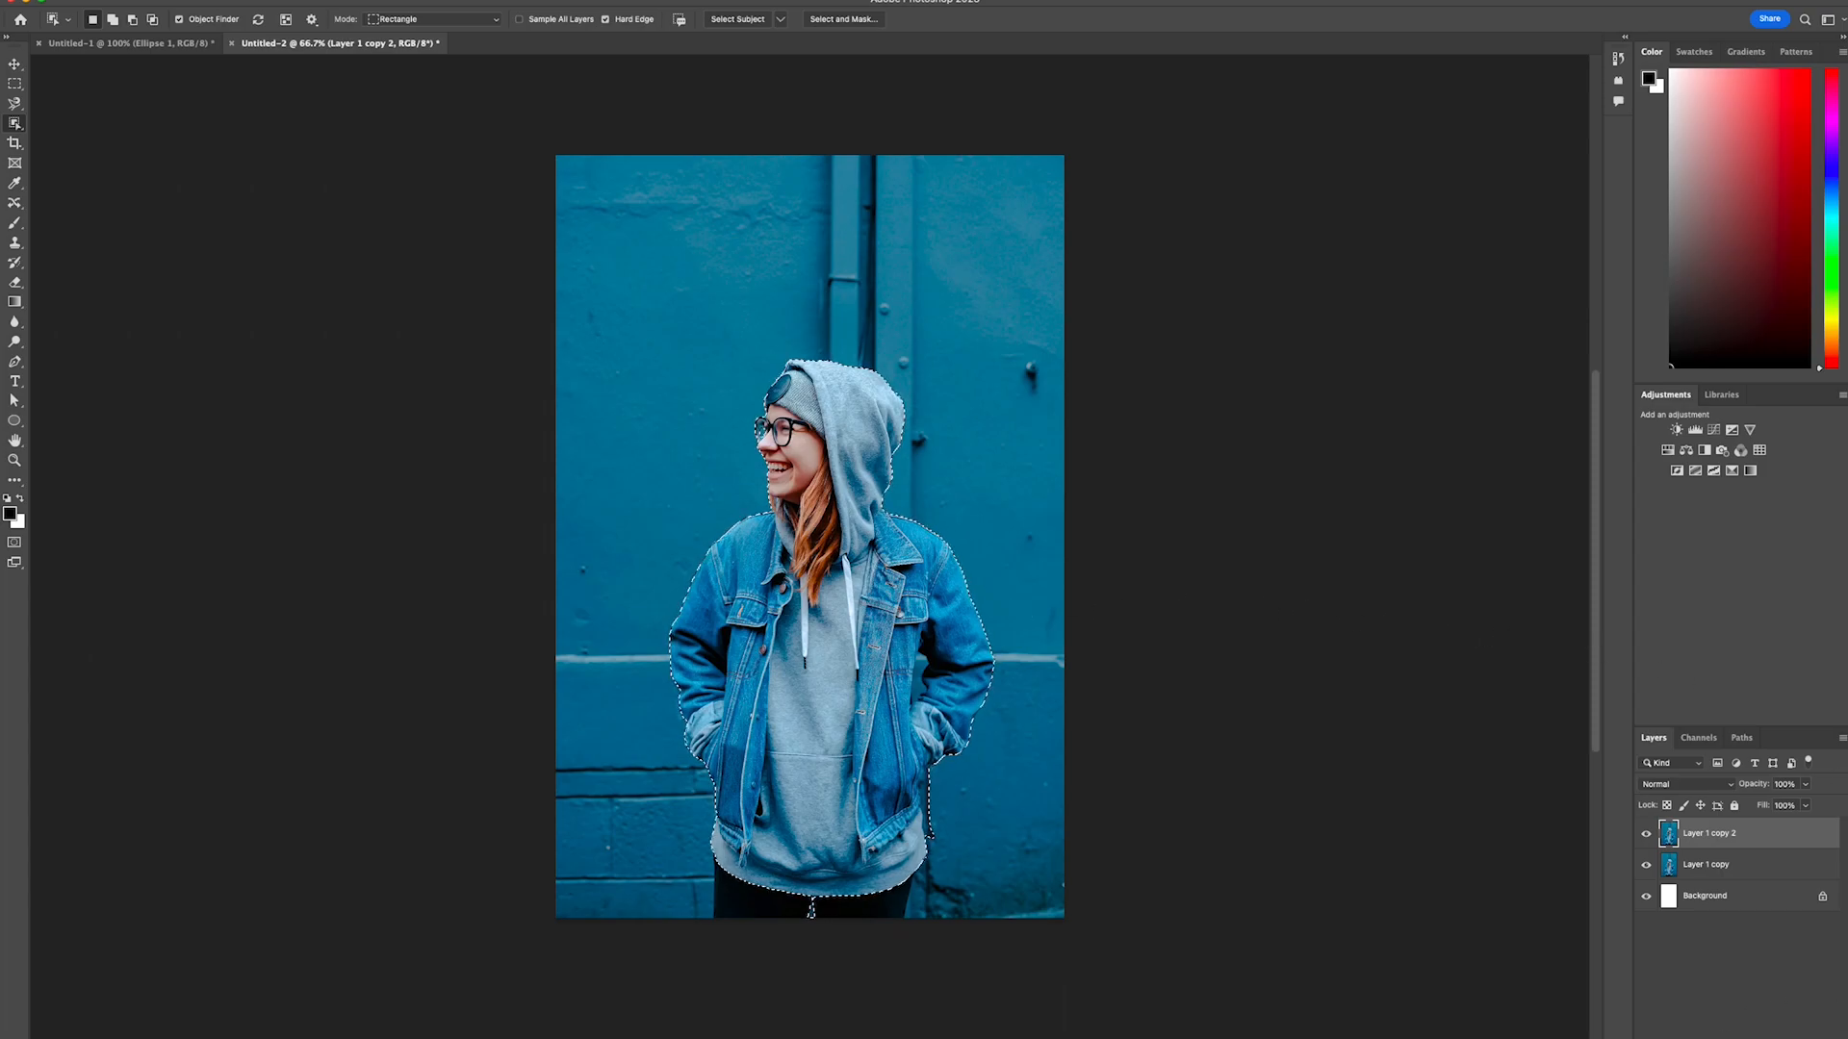
- Mask Layer 1 copy 2 to the woman and add an empty Layer 1 beneath it
click(1717, 762)
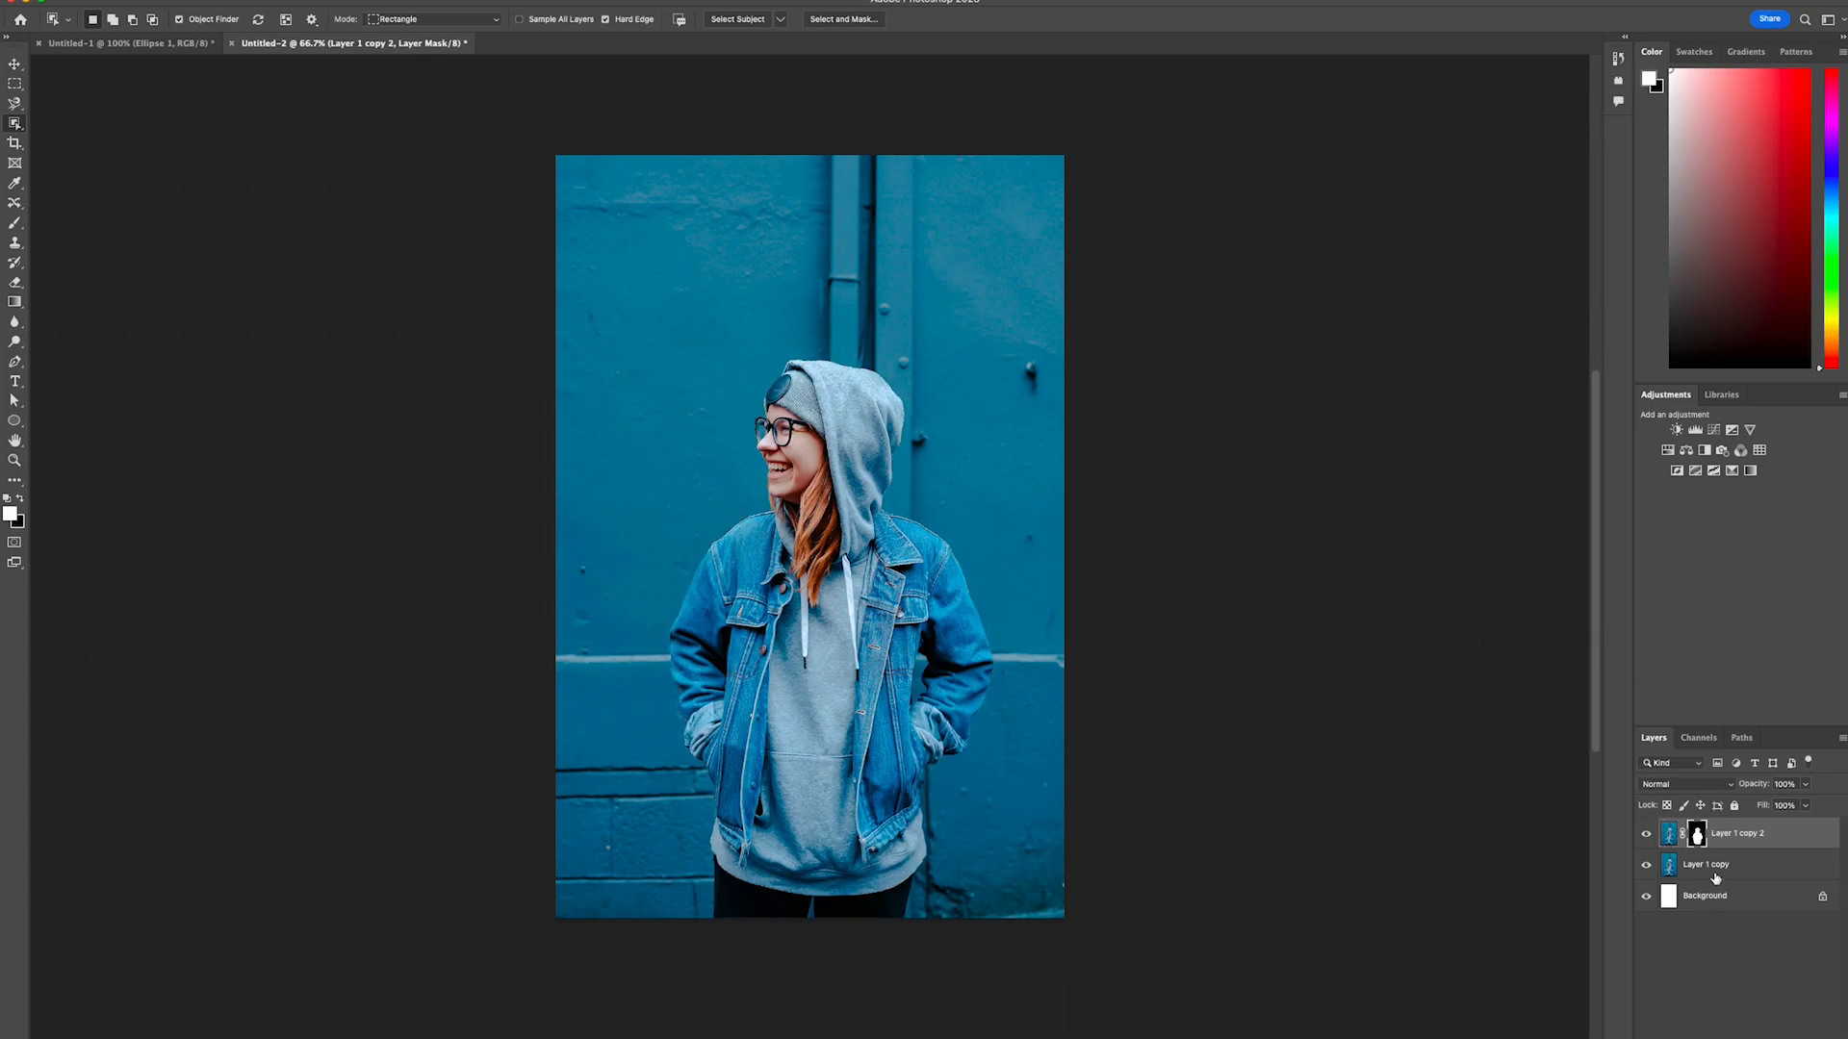
click(1721, 864)
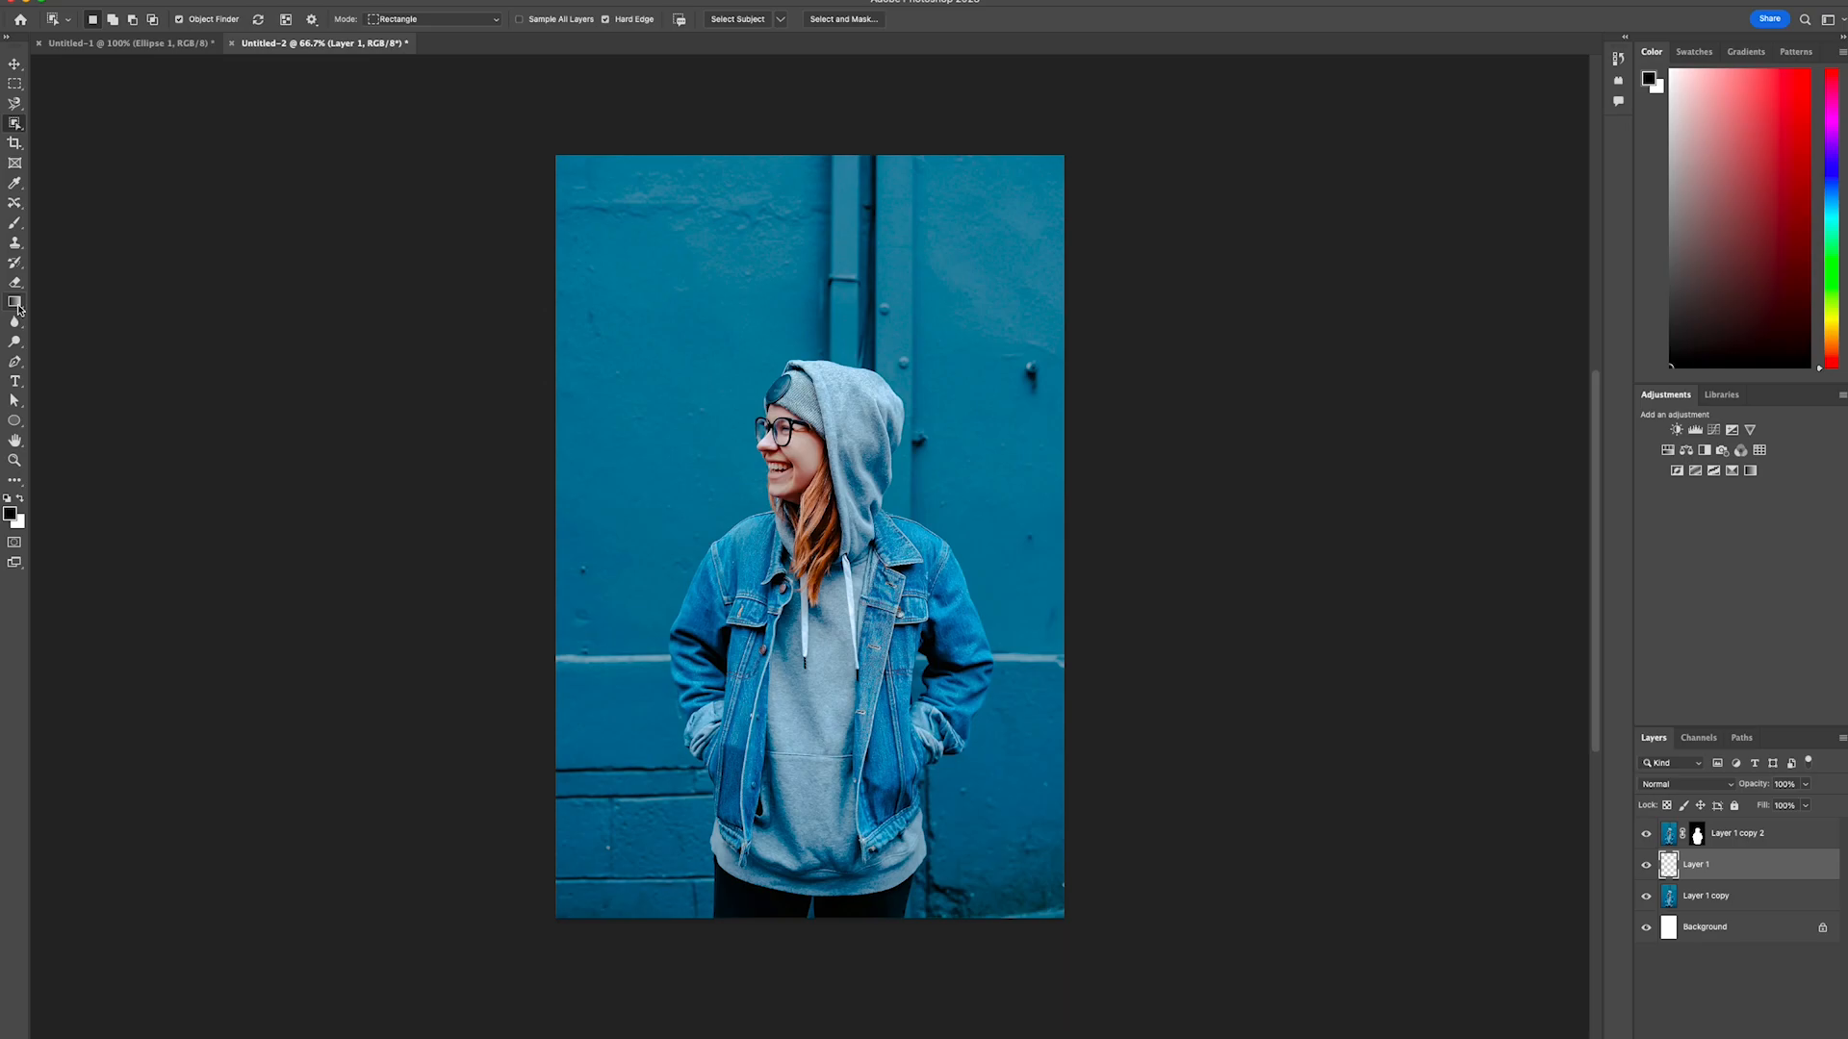
- Fill Layer 1 with a vertical white-to-black gradient behind the masked woman
click(16, 301)
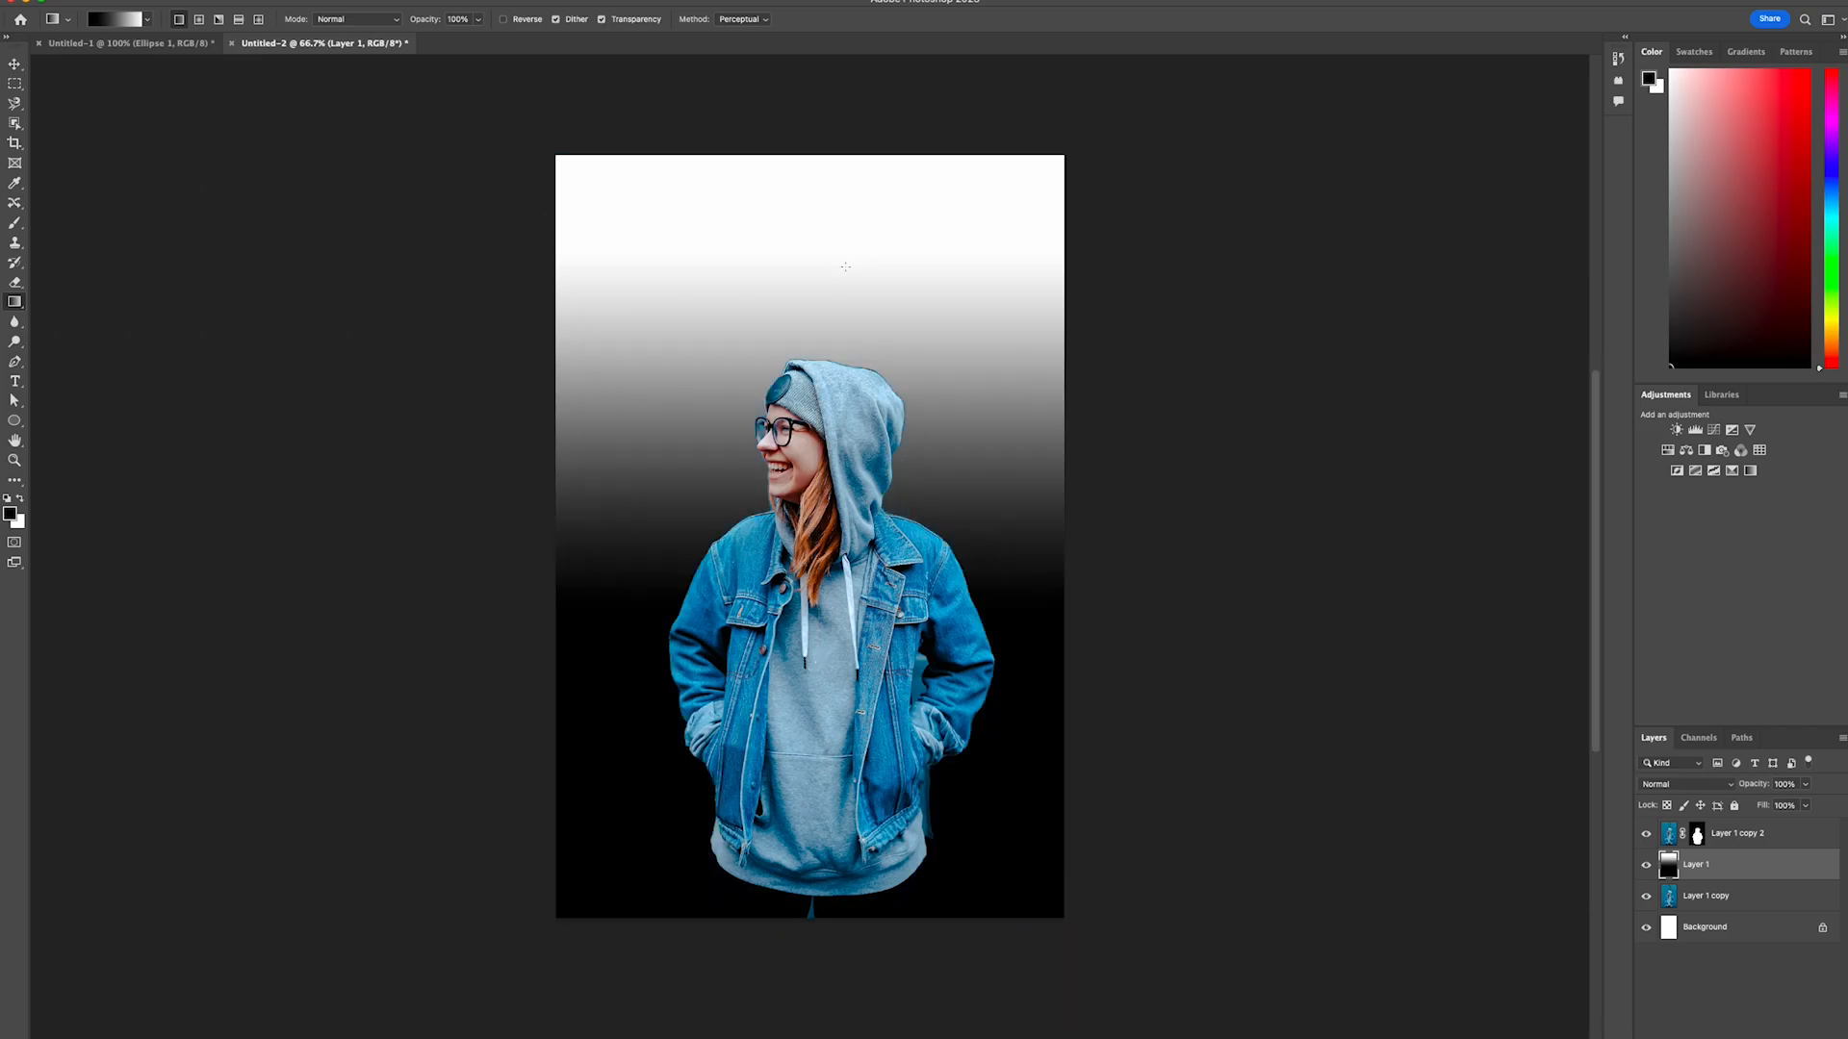
mouse_move(1162, 421)
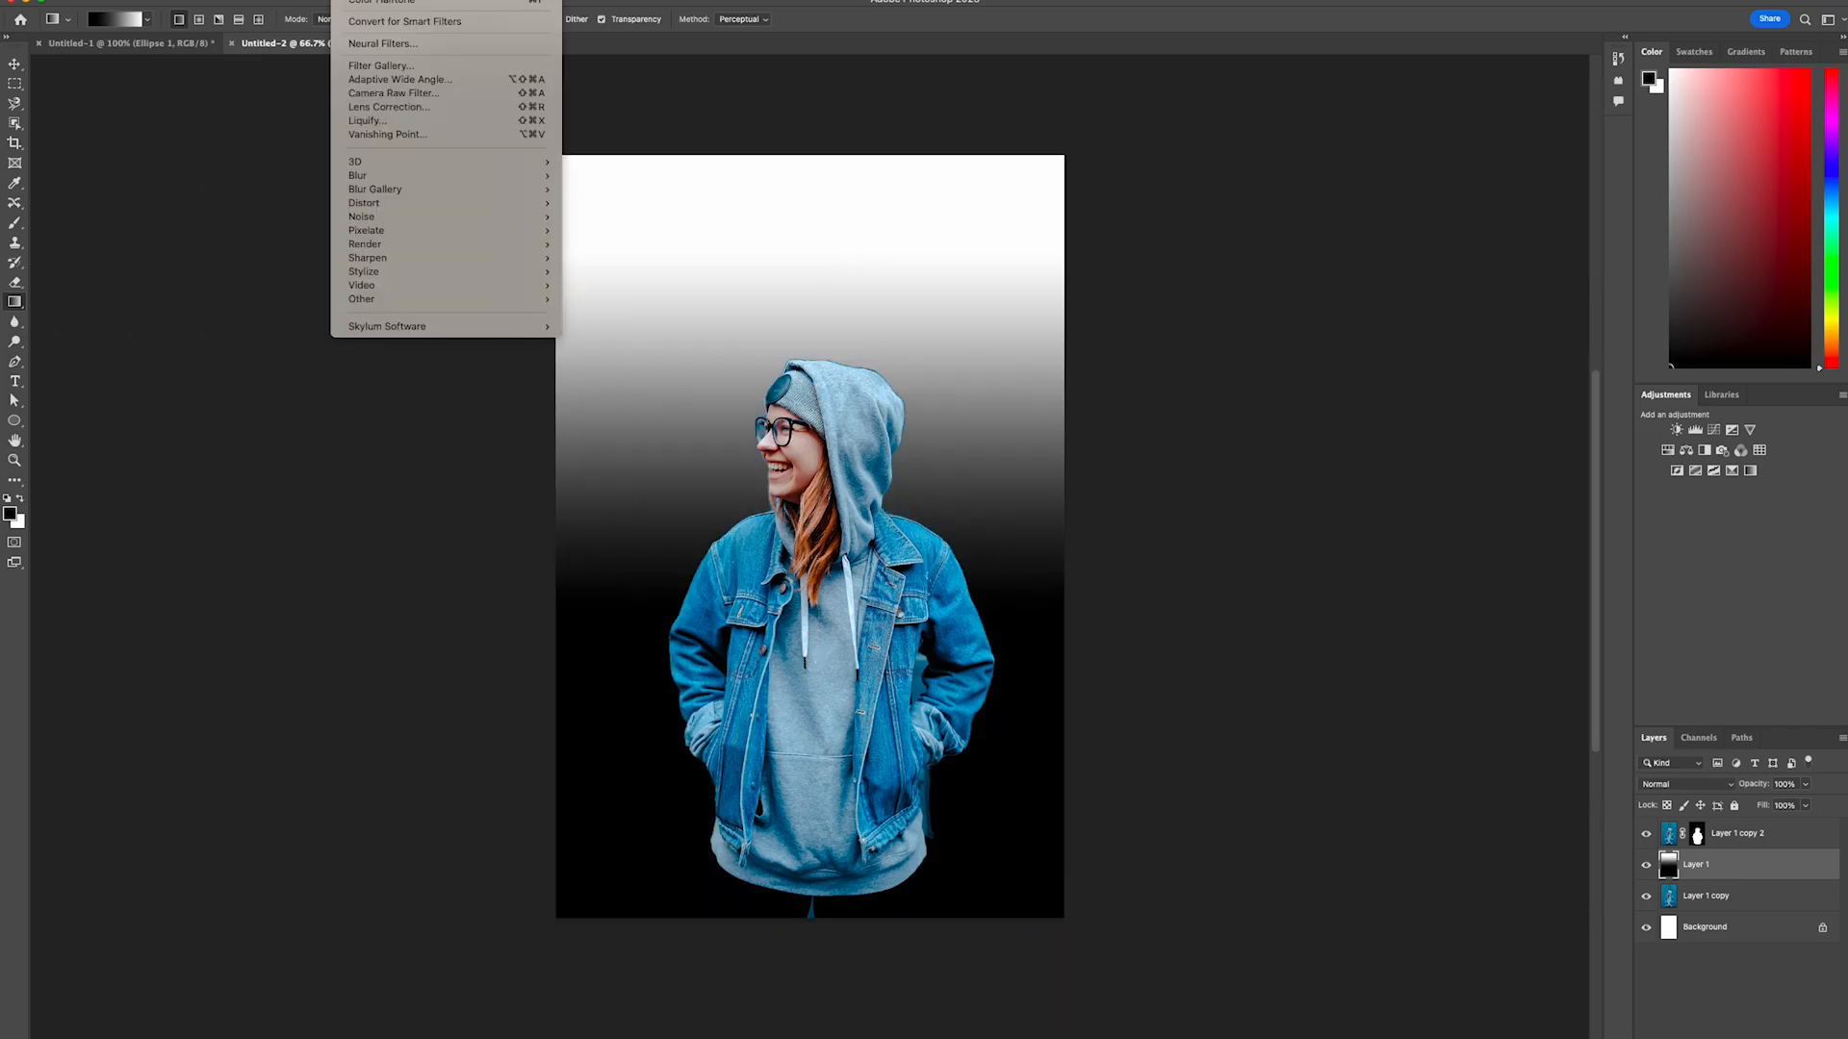
mouse_move(366, 229)
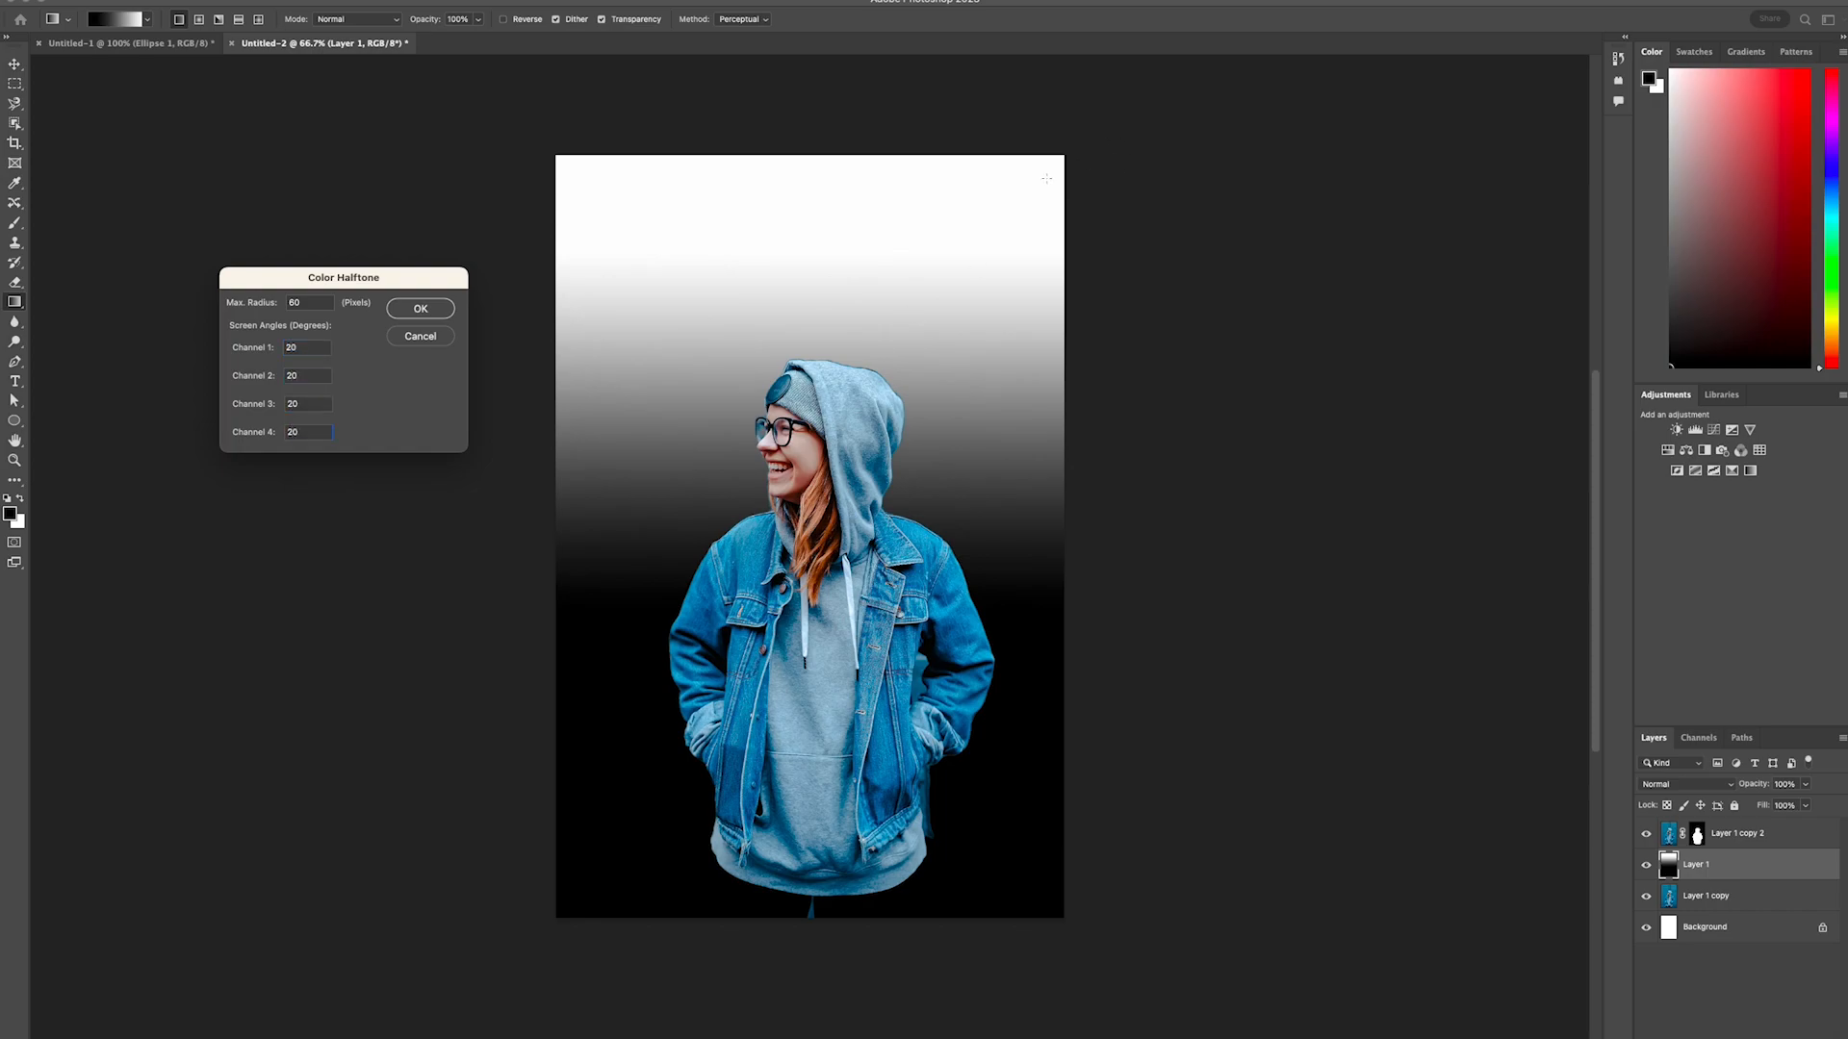
- Apply a Color Halftone filter so the gradient becomes black dots growing toward the bottom
click(420, 308)
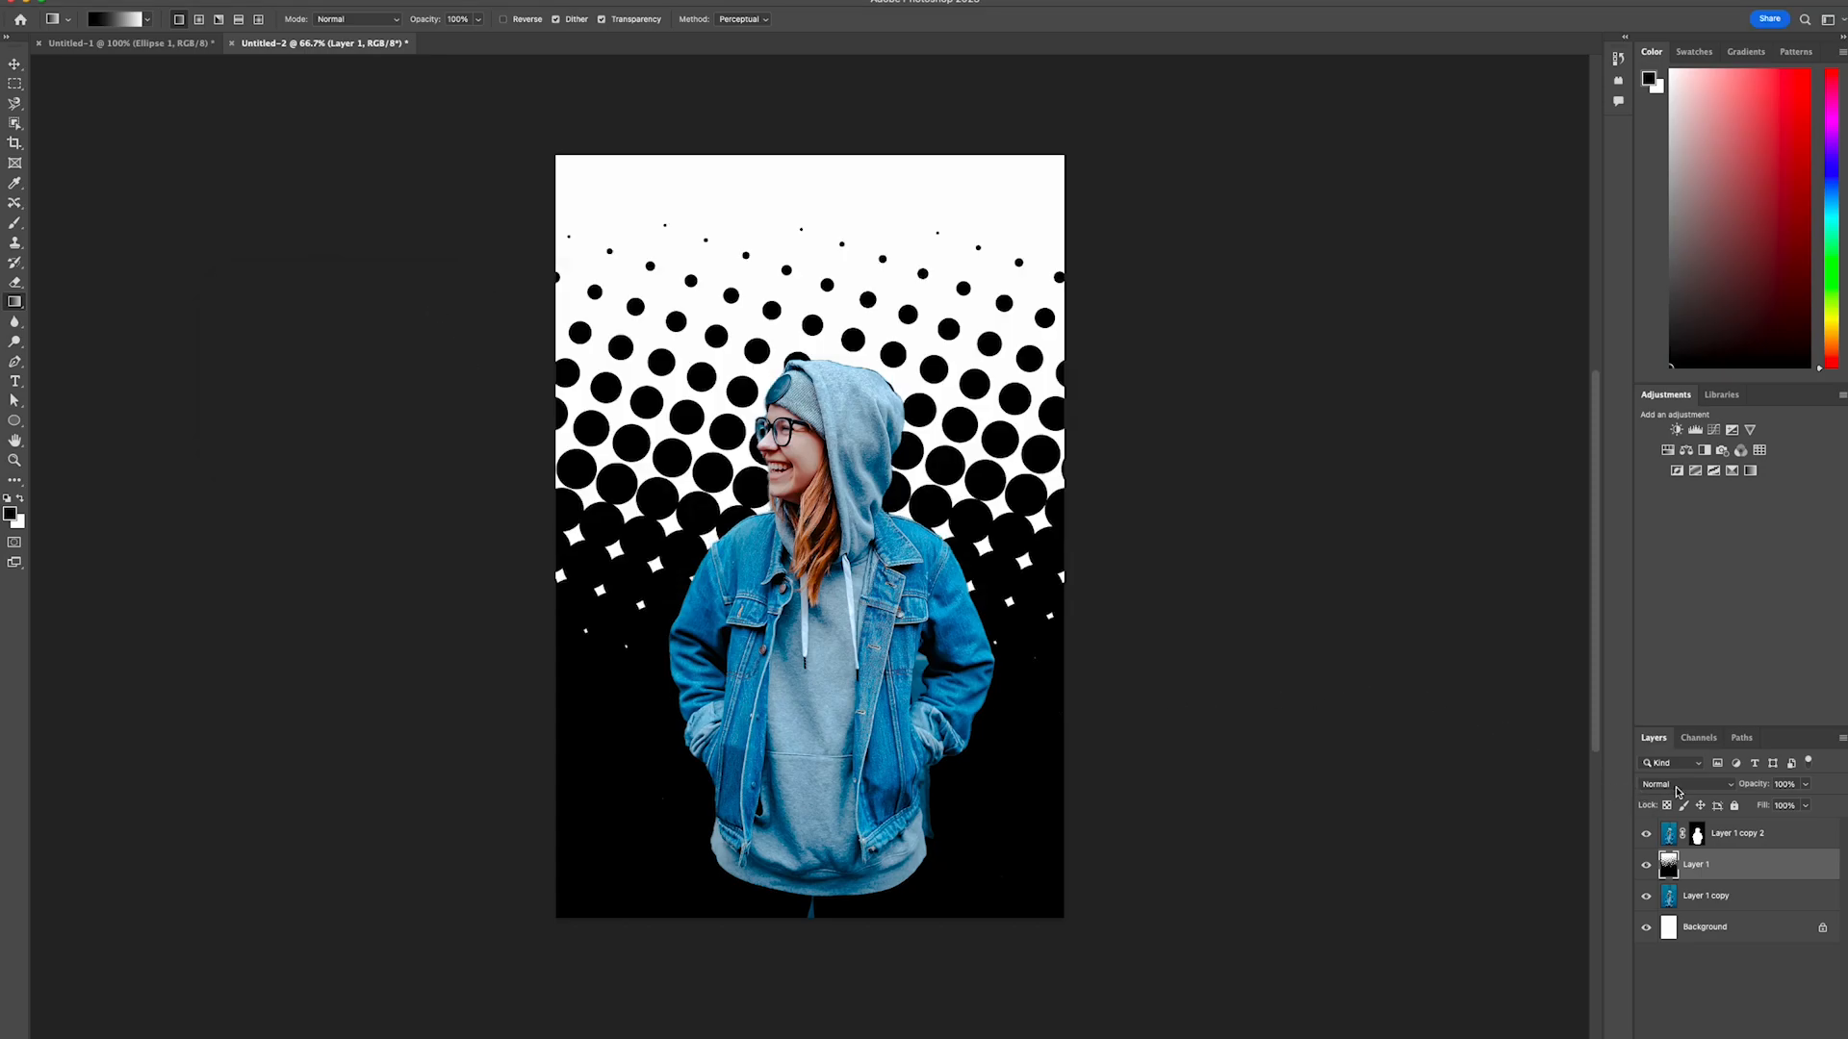
- Set Layer 1 to Screen blend mode so the dots show teal over the wall
click(1667, 783)
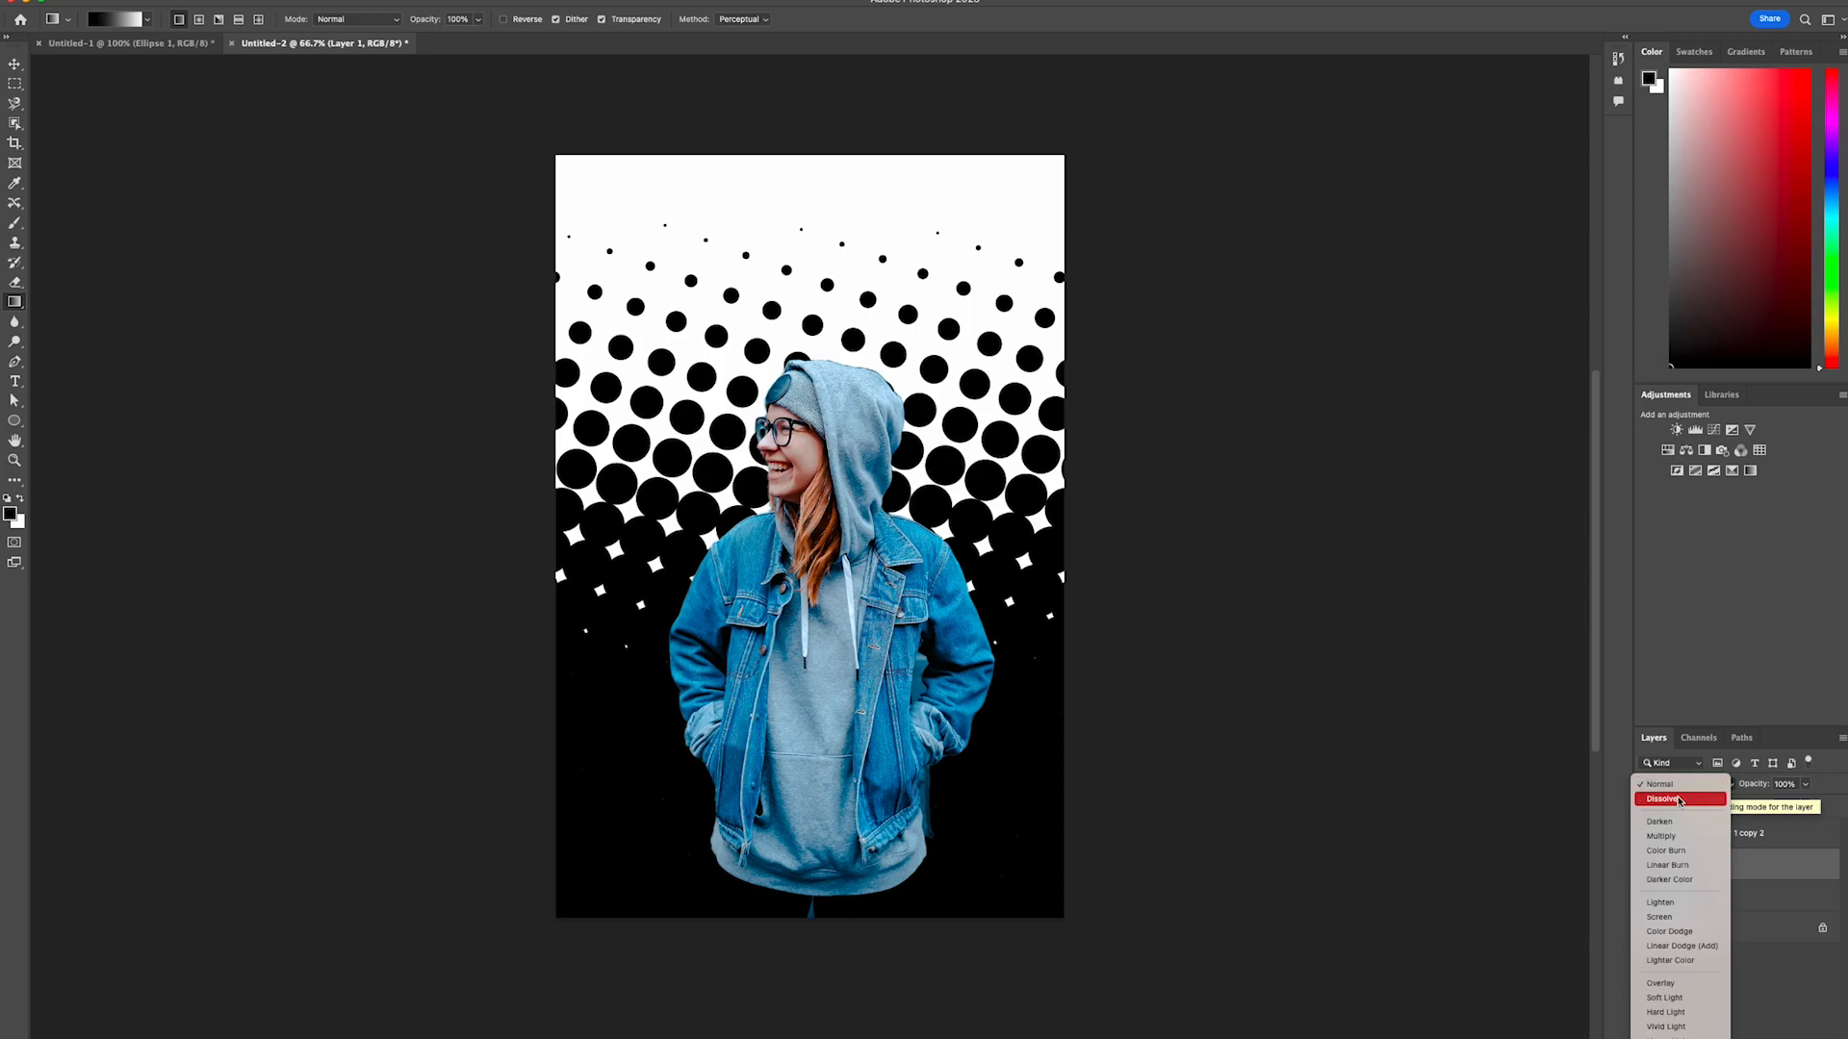
click(1659, 916)
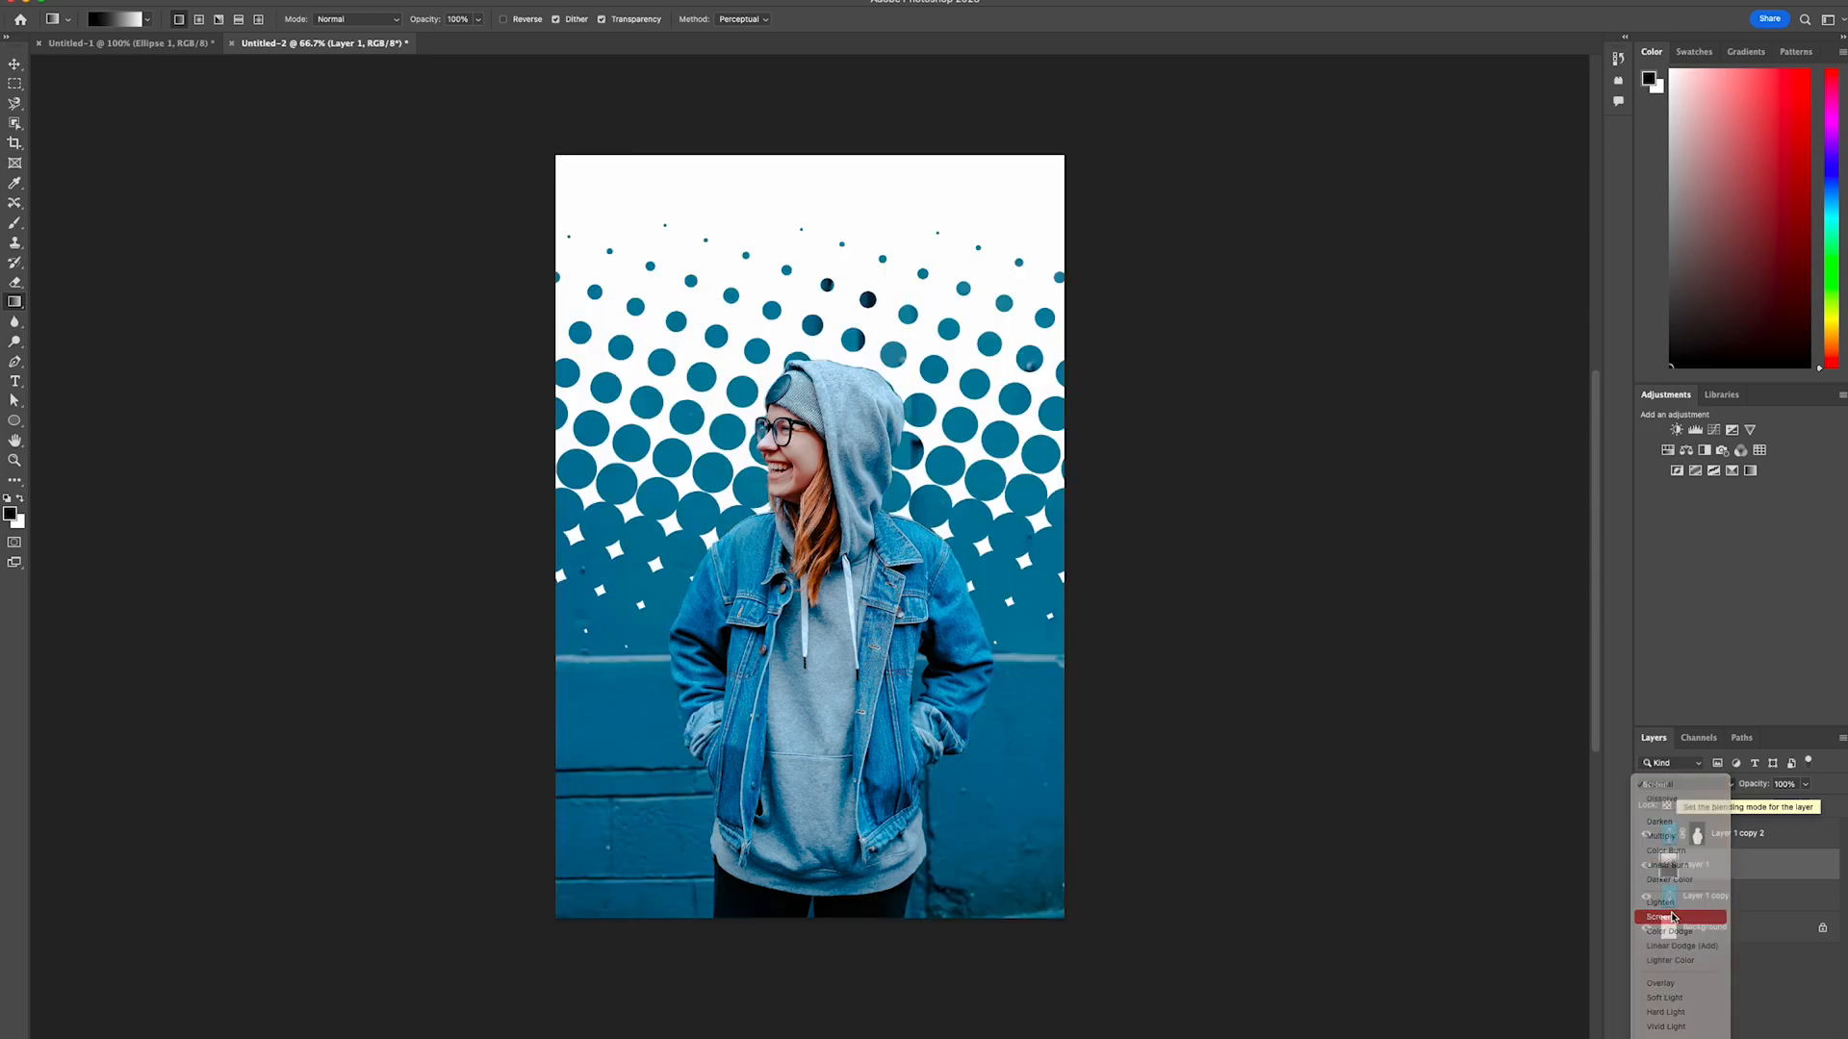
click(1663, 916)
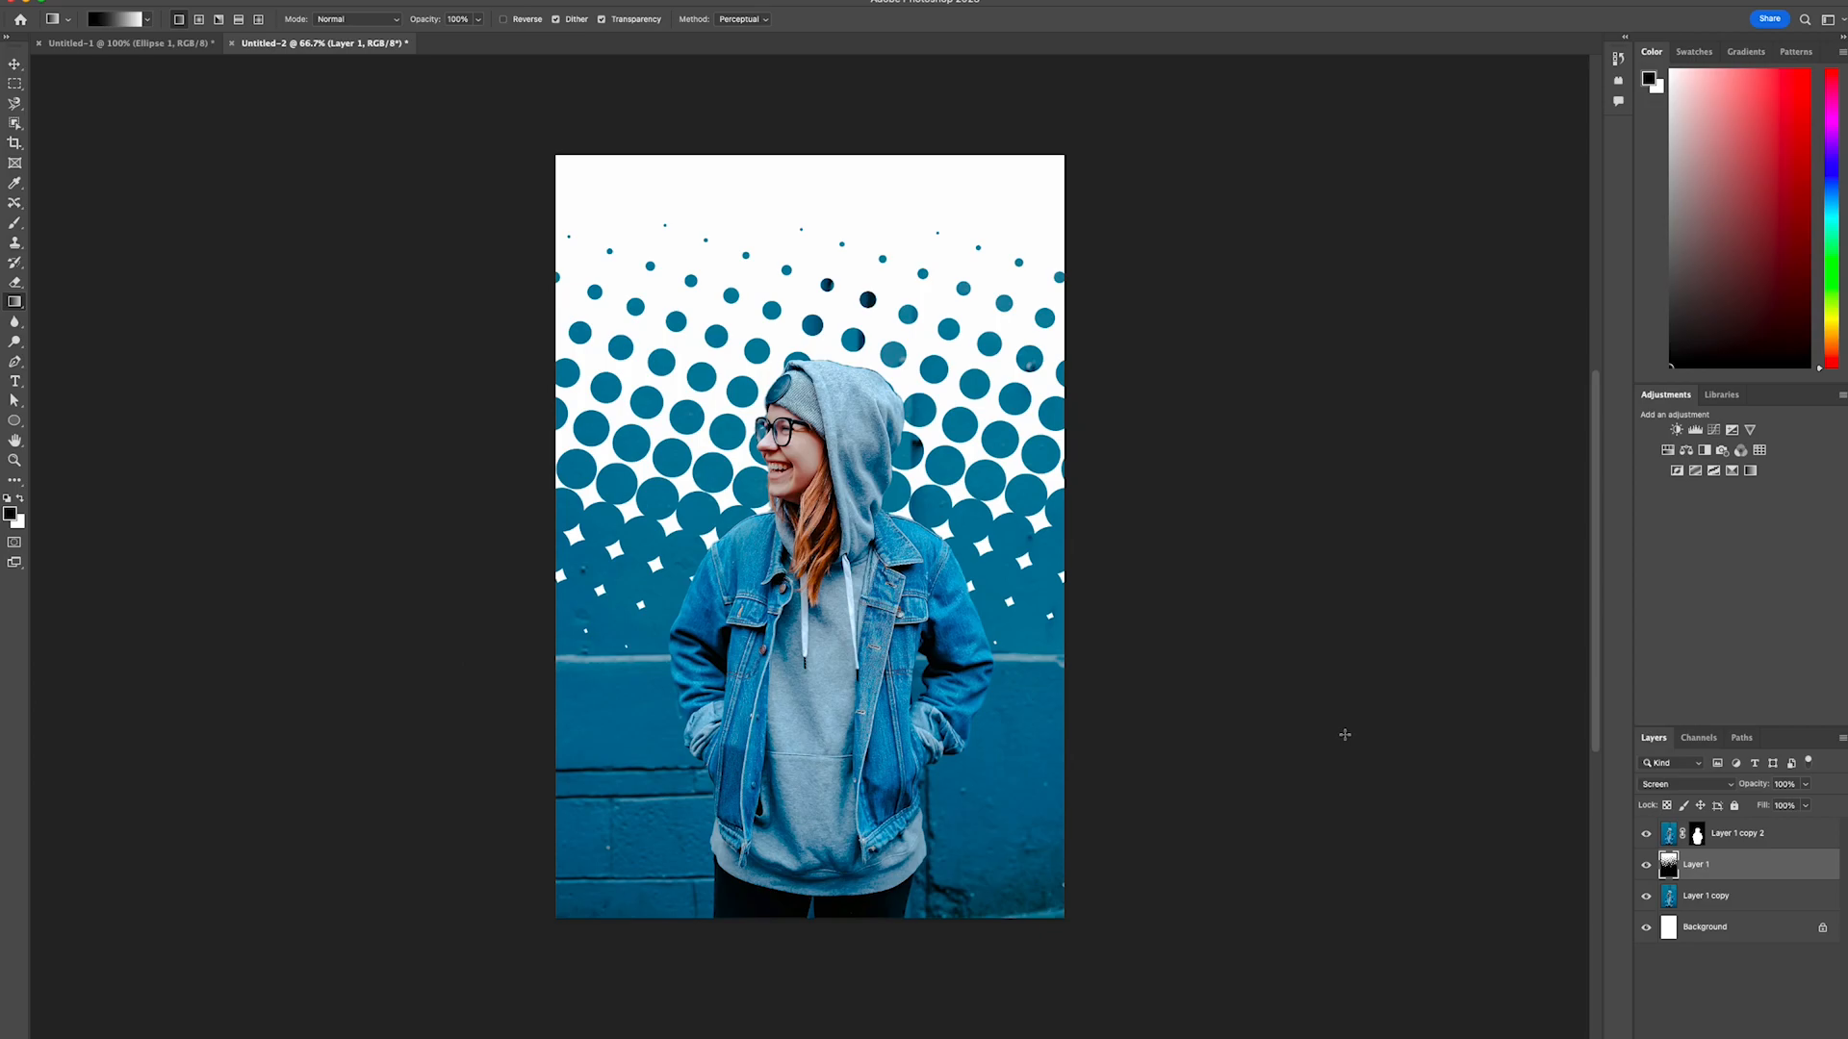
mouse_move(1213, 859)
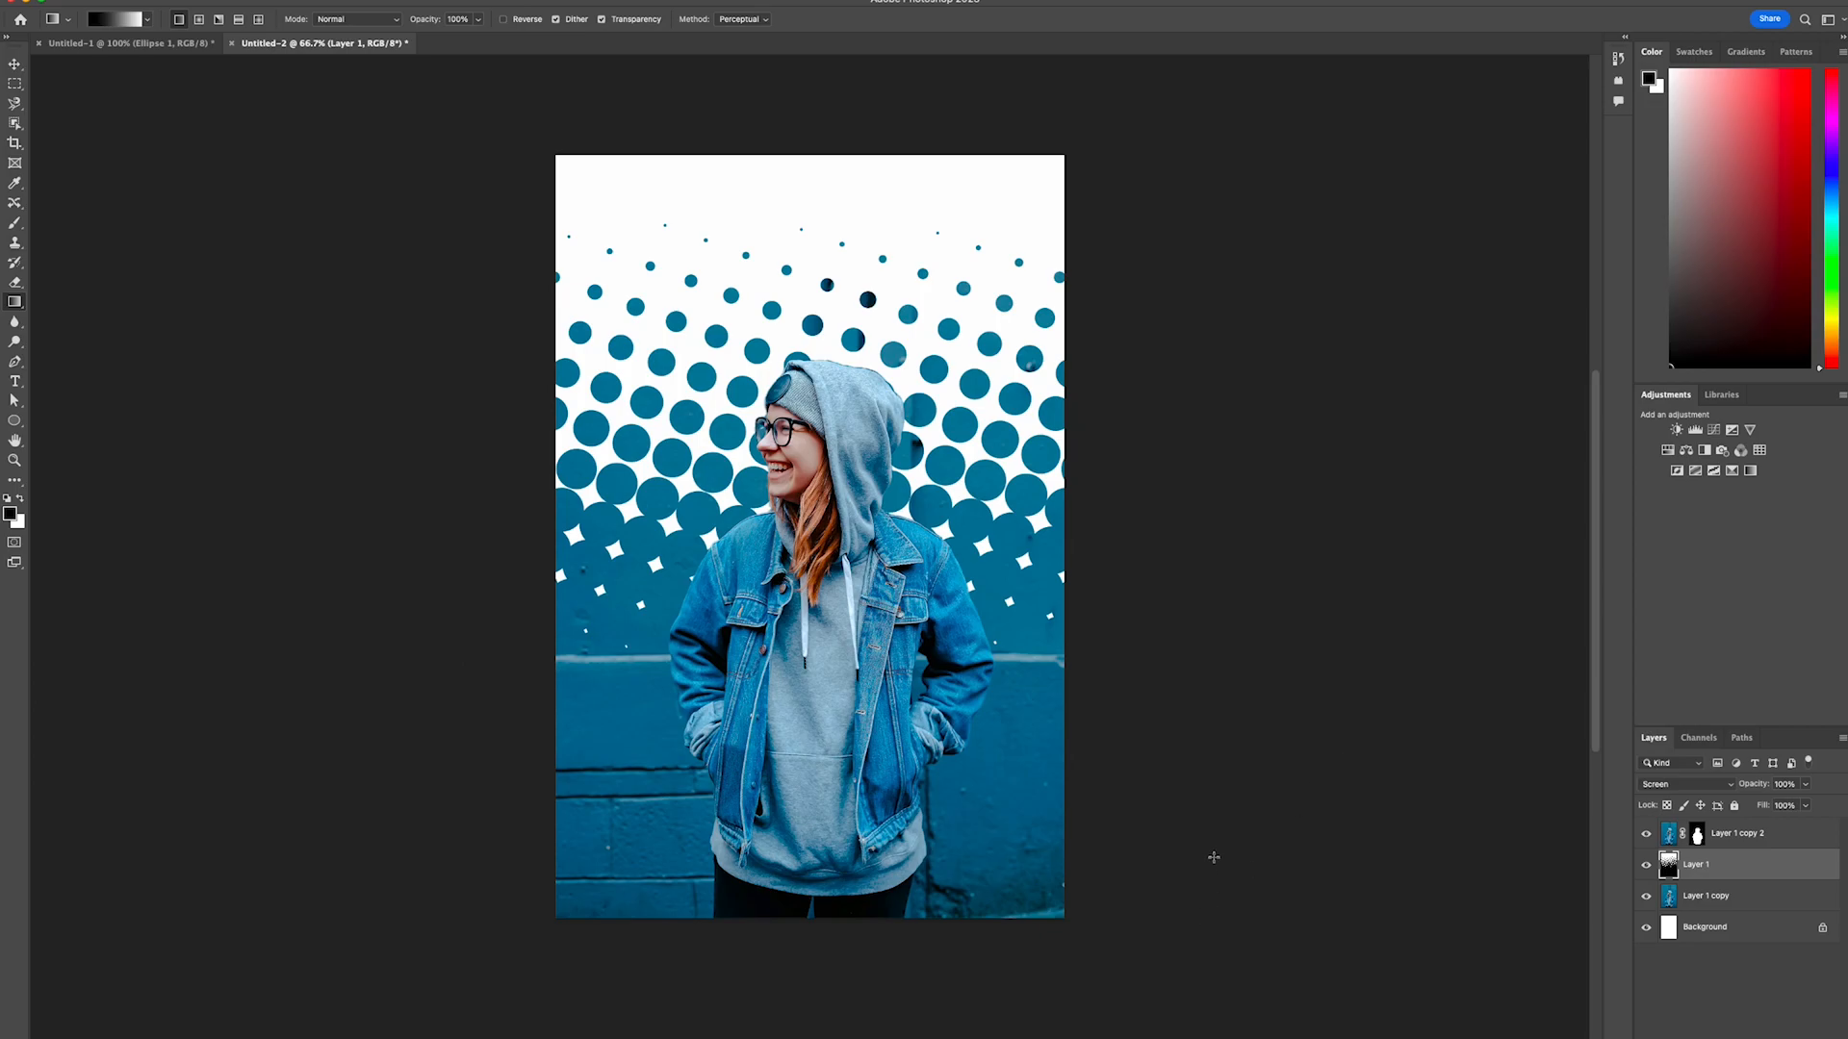
mouse_move(1016, 704)
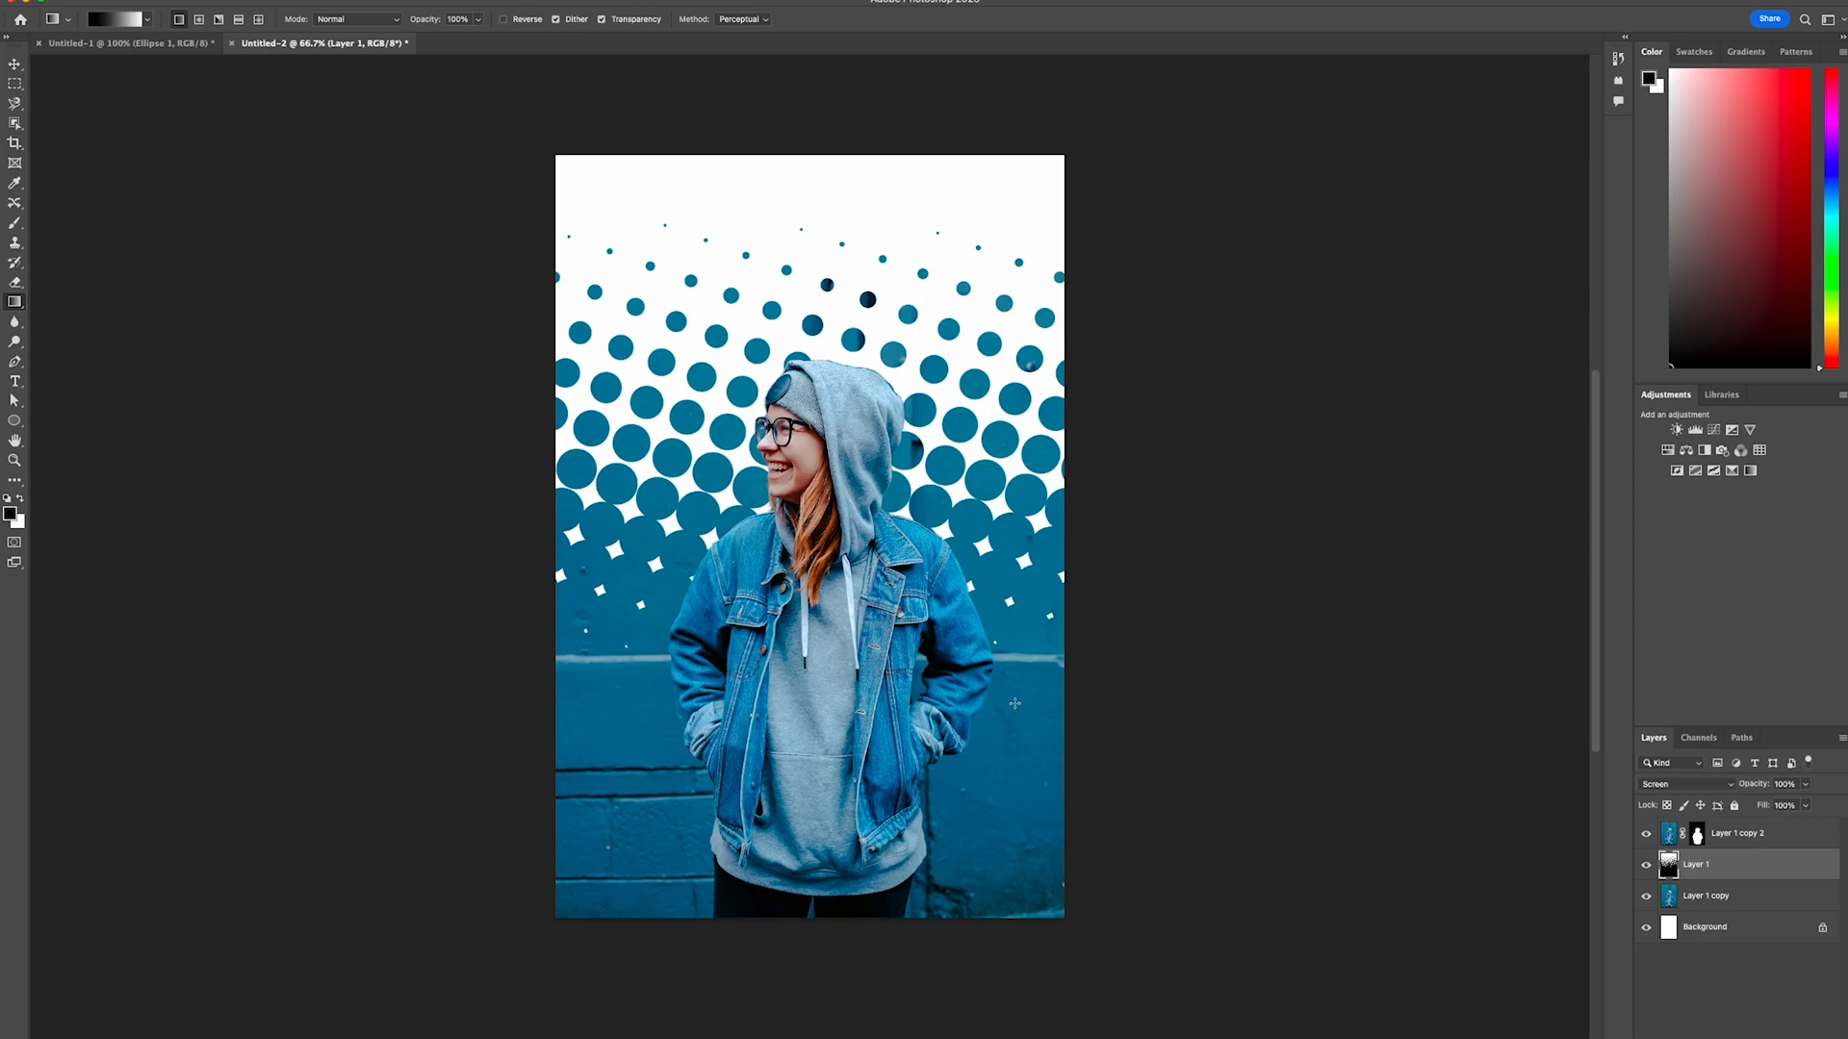
mouse_move(957, 314)
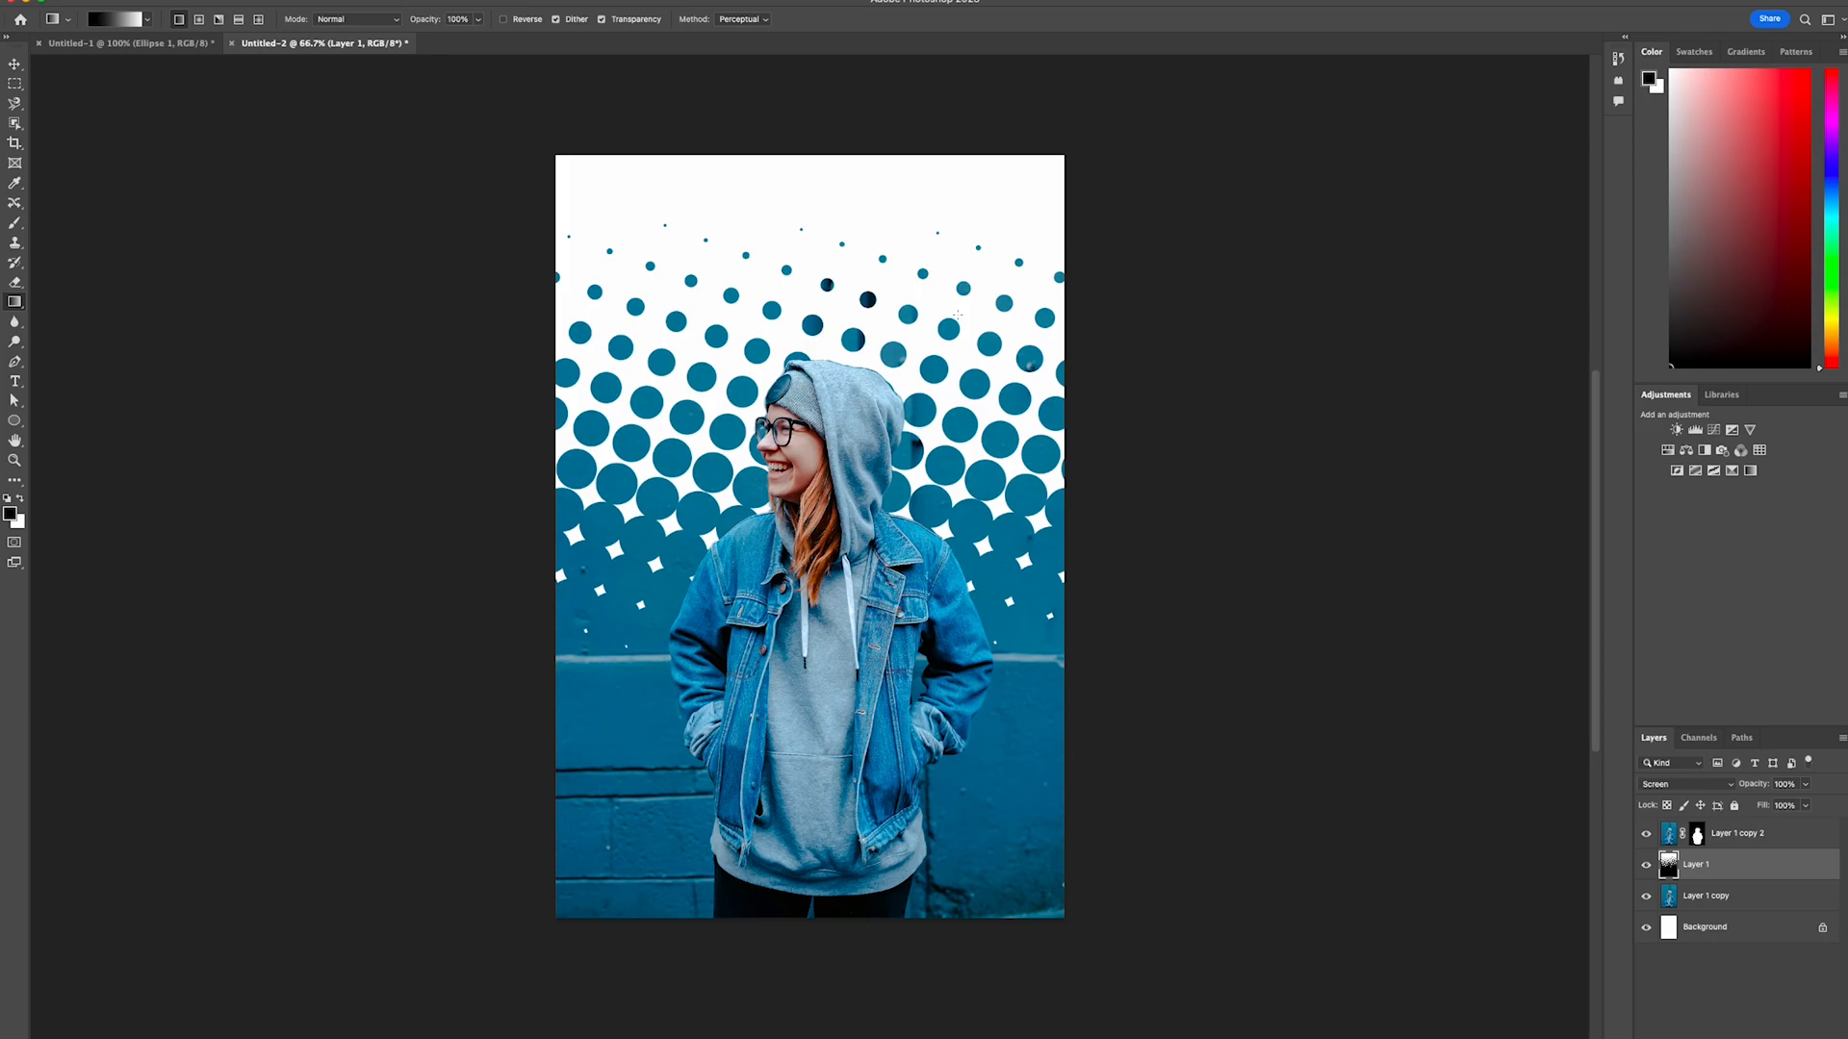